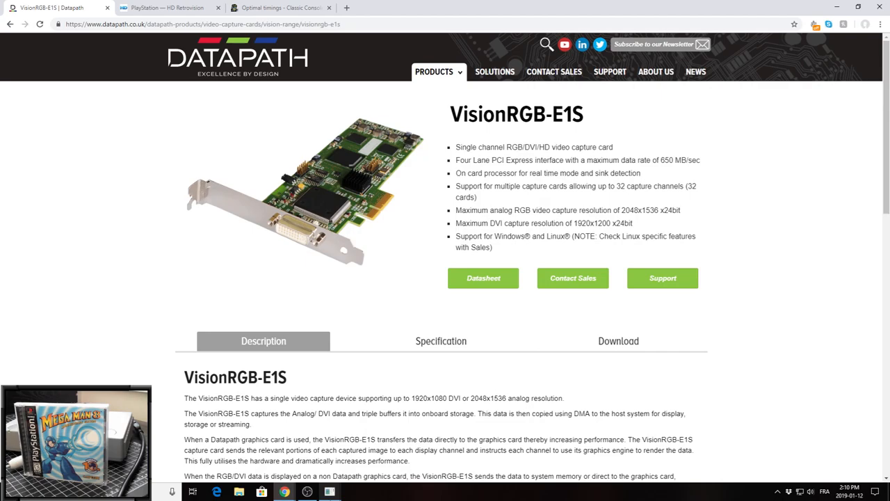
- Switch Chrome to the HD Retrovision PlayStation adapter page tab
left_click(167, 8)
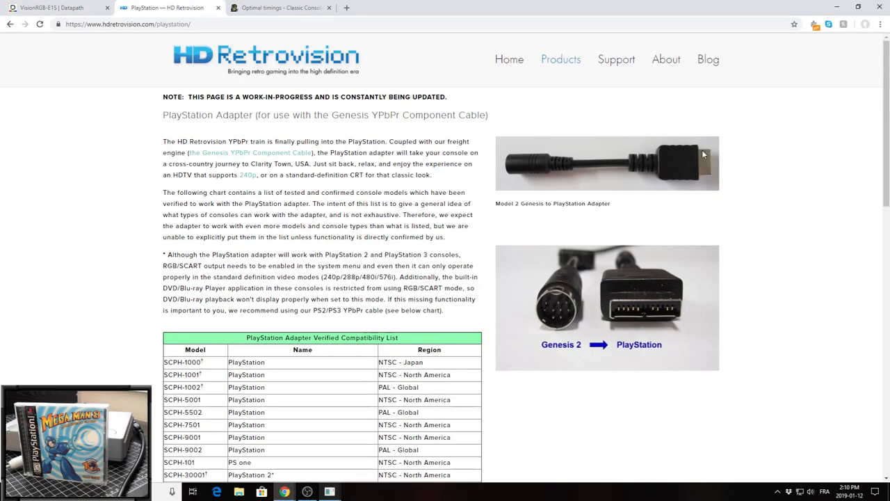
mouse_move(492, 217)
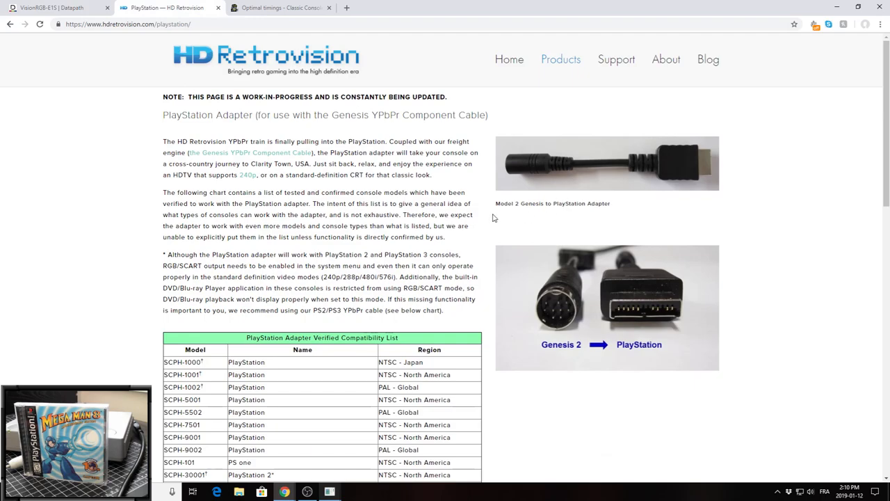
mouse_move(531, 228)
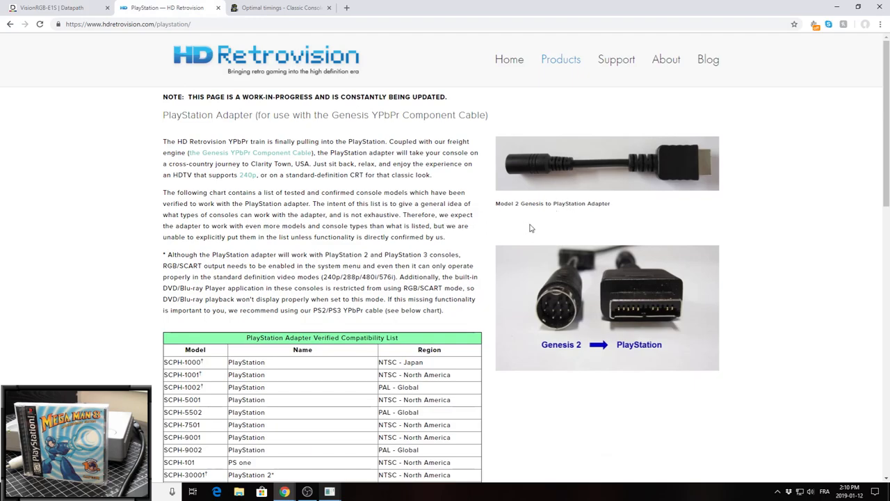
mouse_move(557, 328)
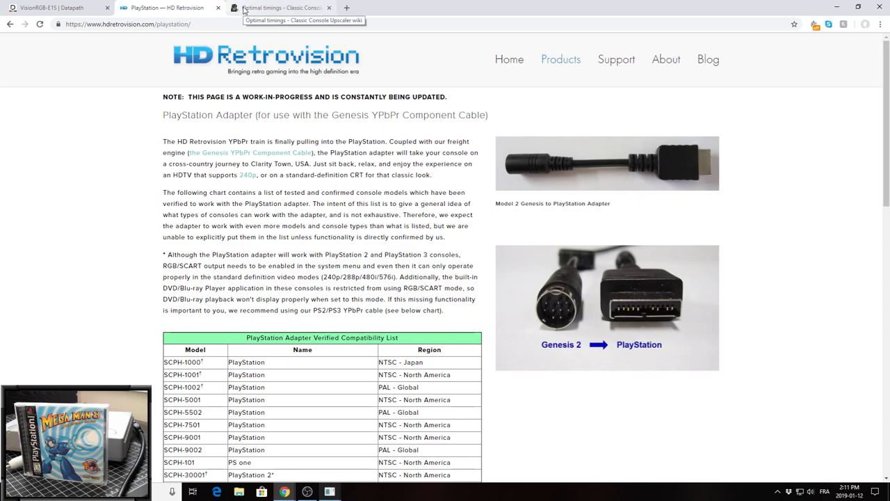
- Switch to the YouTube window playing the HD Mega Man 8 PSX playlist video
left_click(281, 8)
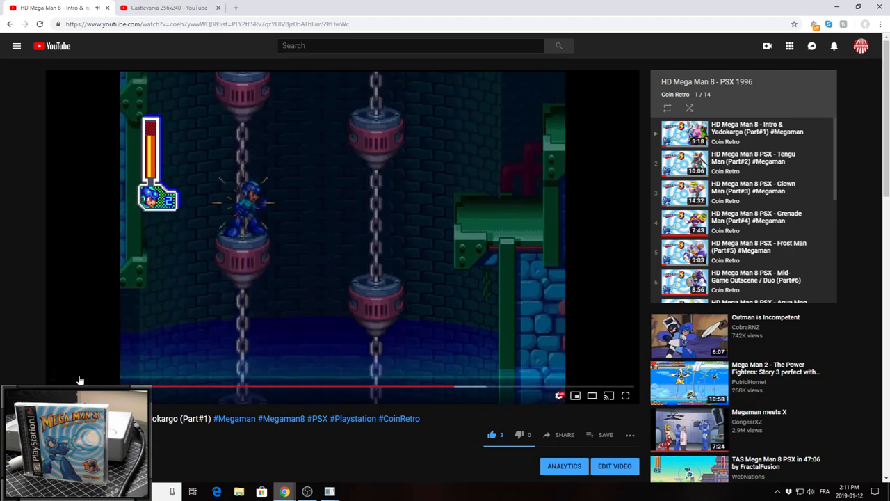
- Bring VCS forward and force the input resolution to 320 x 240
left_click(167, 8)
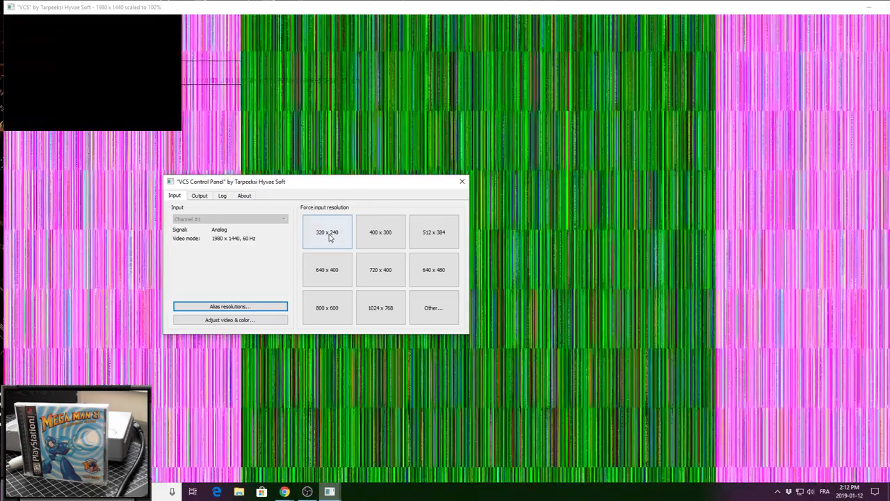
left_click(326, 231)
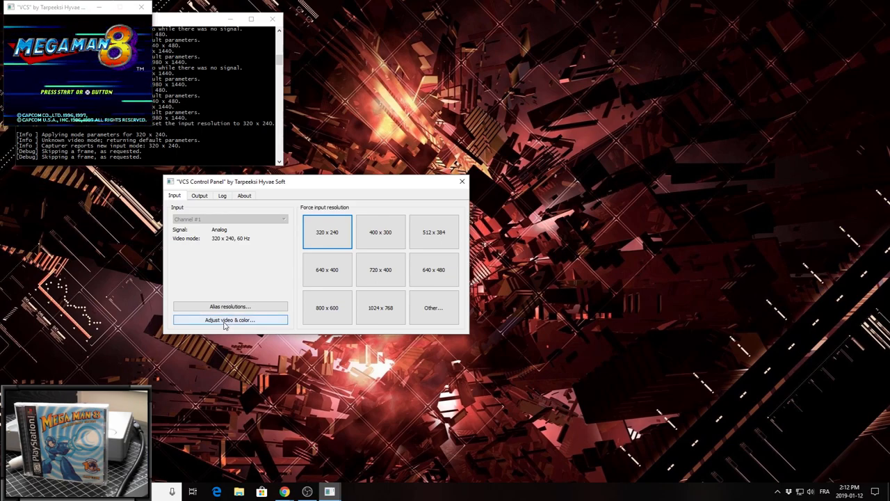
- Load the PlayStation mode parameter file from Desktop > vcs12 via Adjust video & color
left_click(229, 319)
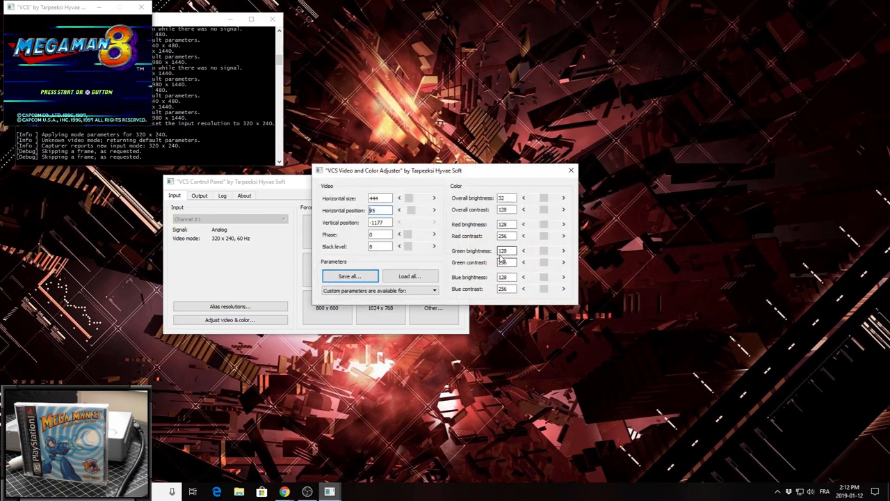
left_click(409, 276)
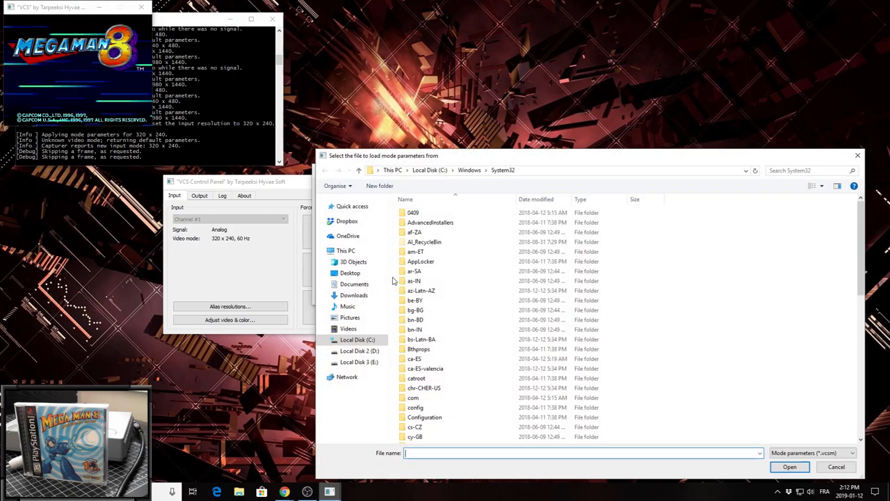
left_click(350, 273)
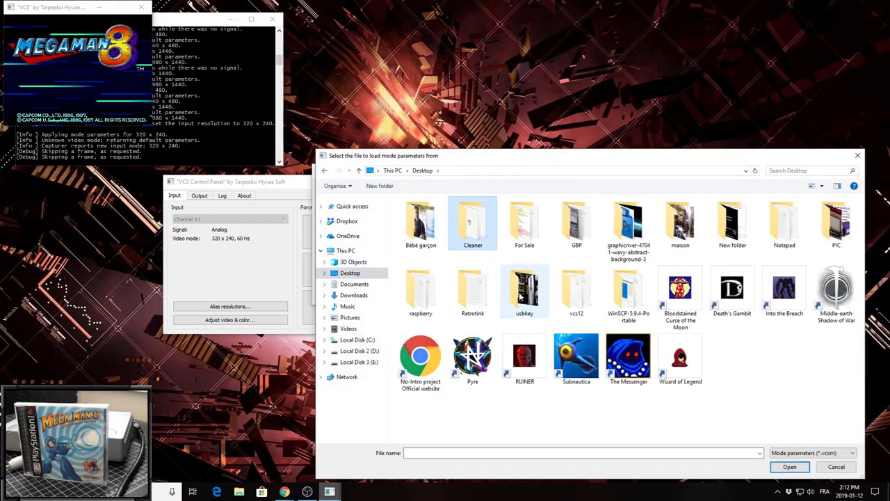
double_click(576, 288)
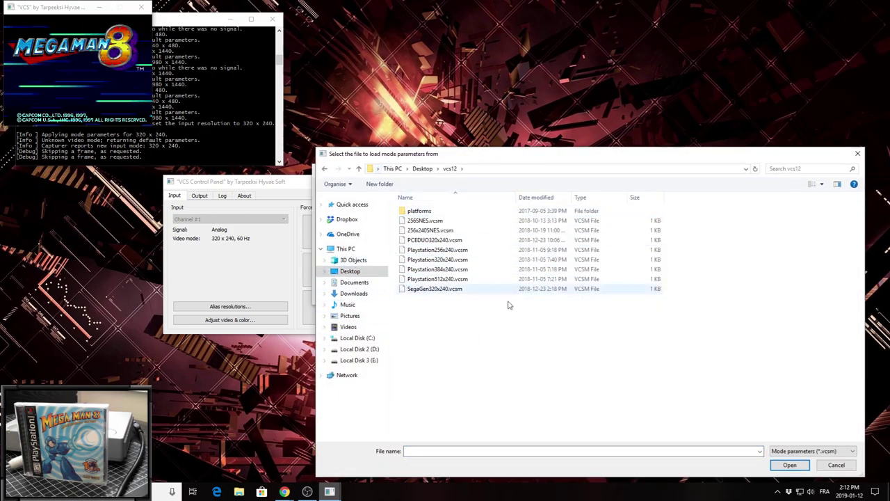
mouse_move(484, 226)
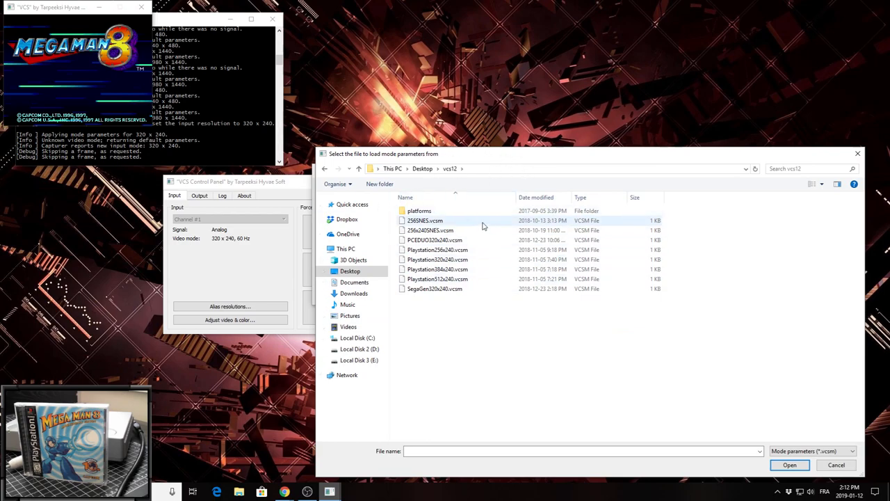
mouse_move(462, 250)
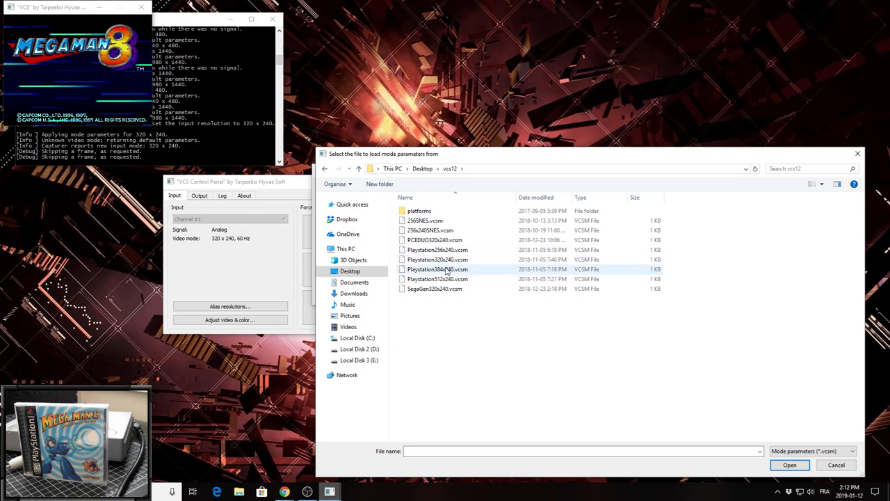
left_click(437, 259)
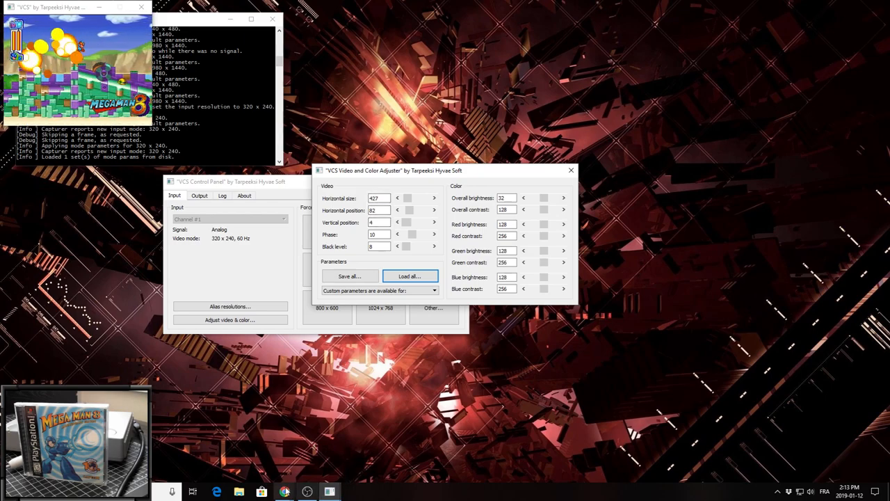
left_click(283, 491)
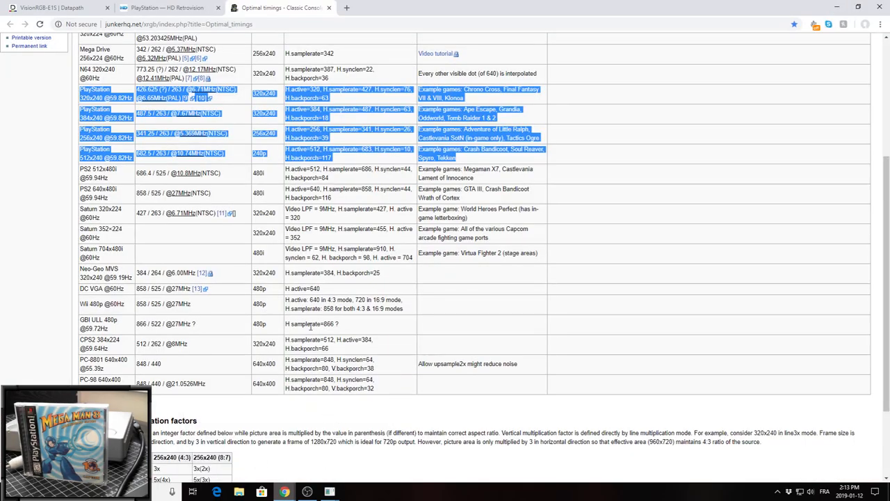
scroll("up", 3)
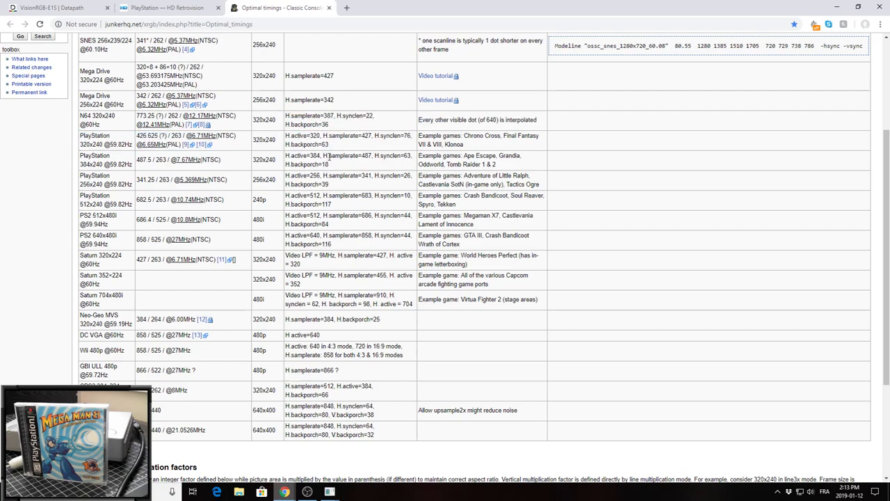
double_click(341, 155)
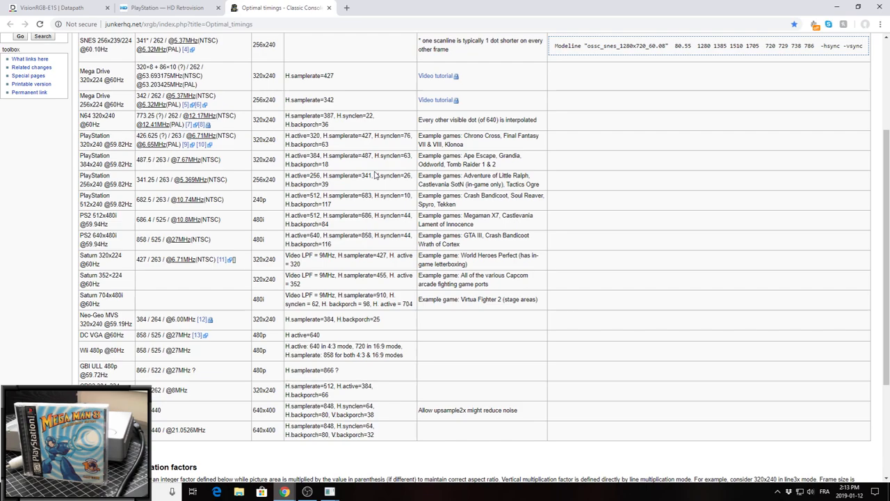
mouse_move(343, 146)
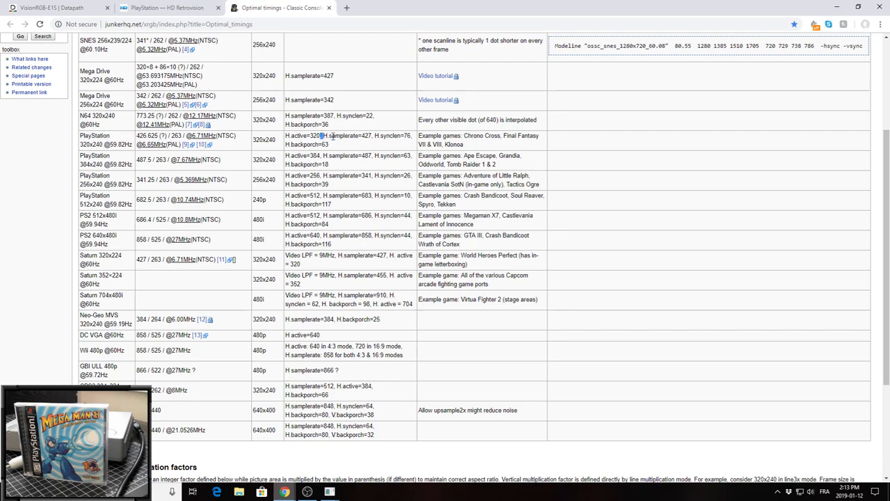
double_click(348, 135)
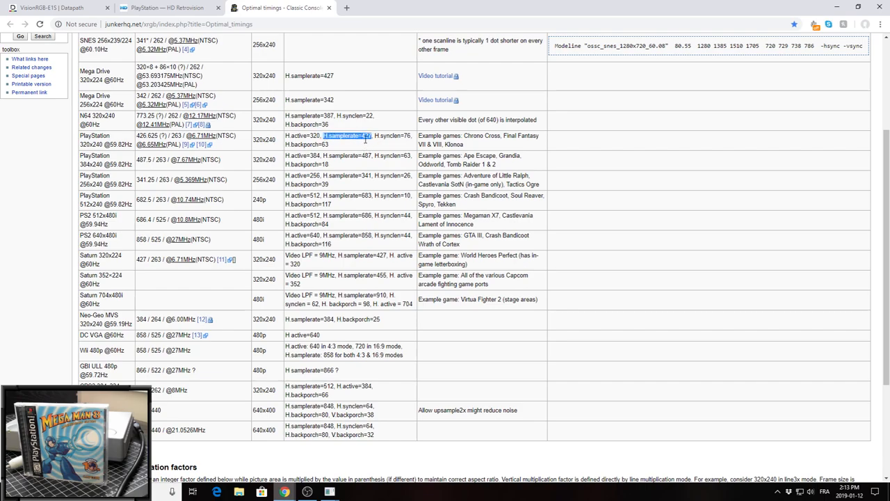
mouse_move(329, 492)
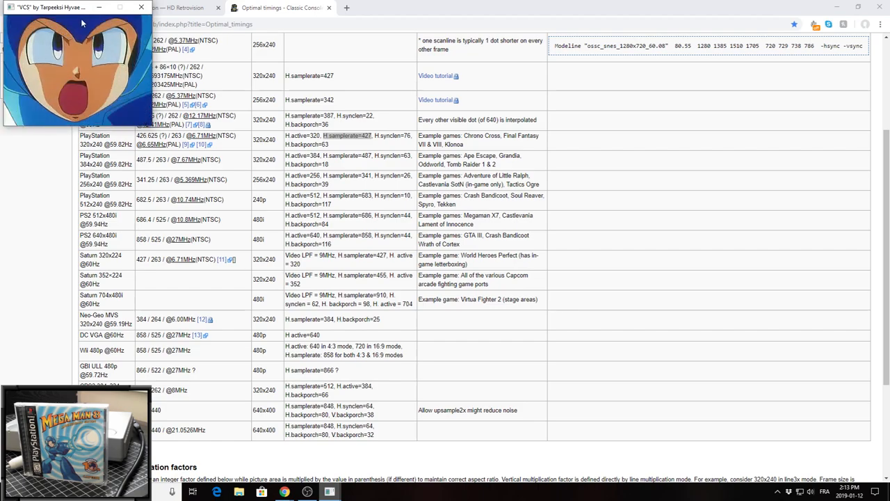
left_click(307, 492)
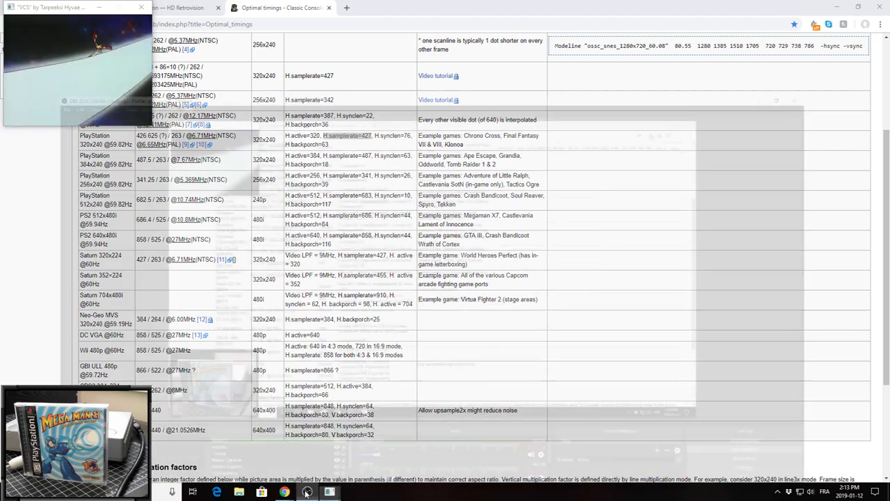
left_click(307, 492)
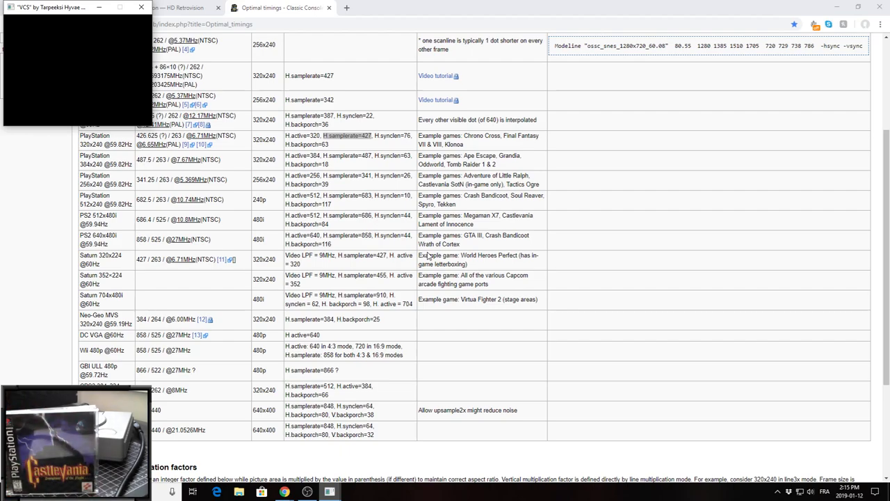
mouse_move(458, 235)
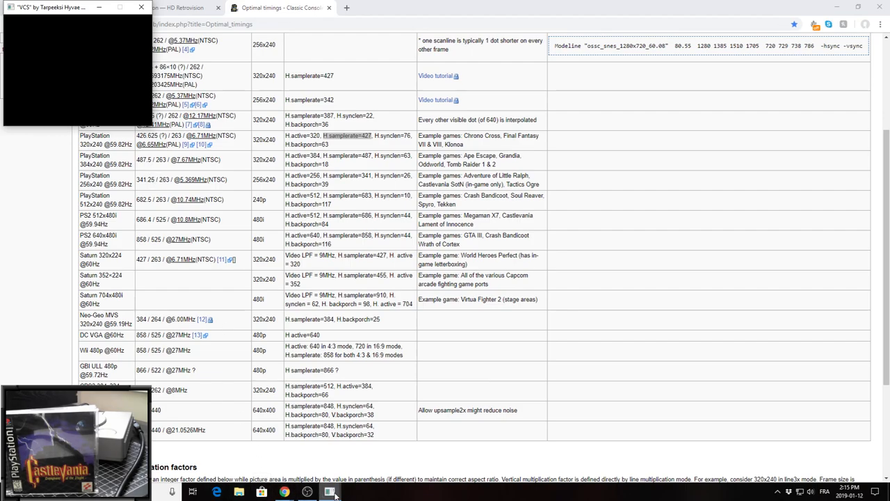
mouse_move(316, 476)
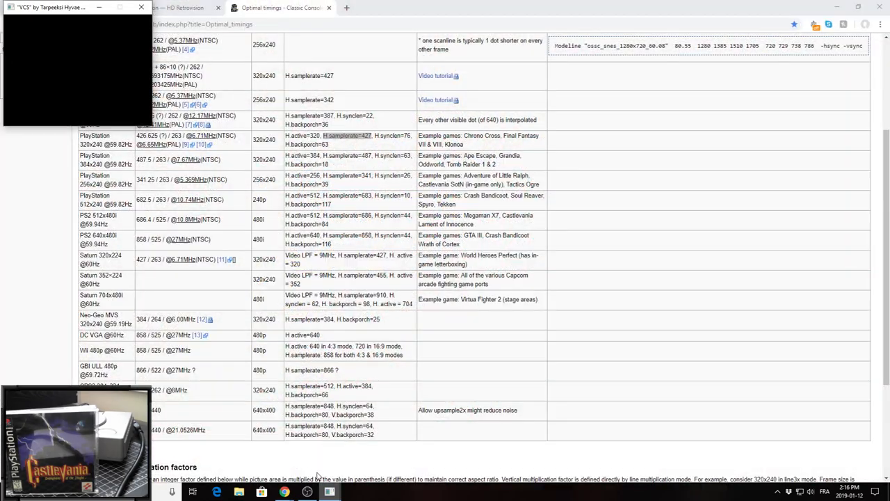
mouse_move(58, 88)
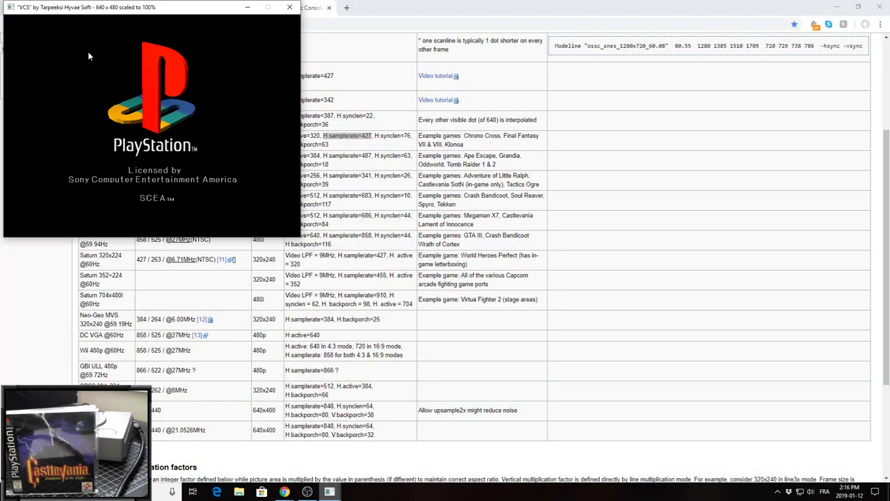
mouse_move(205, 145)
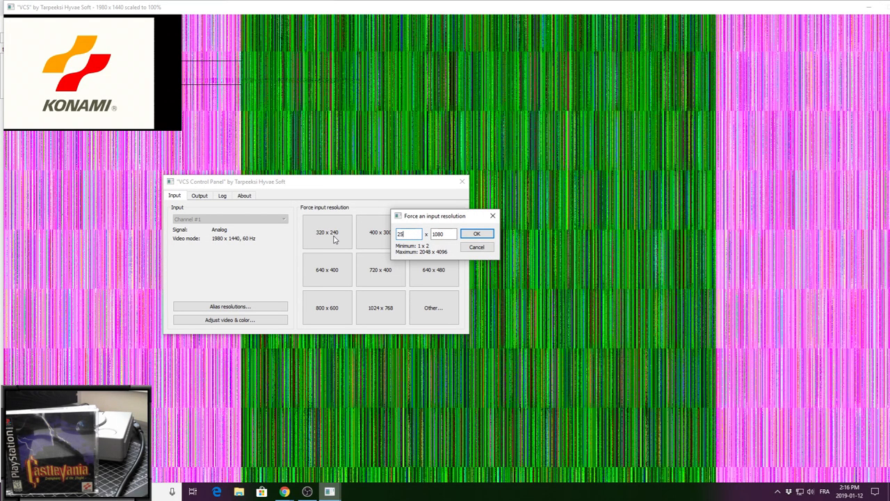
- Force 256 x 240 input and load Playstation256x240.vcsm mode parameters
left_click(477, 233)
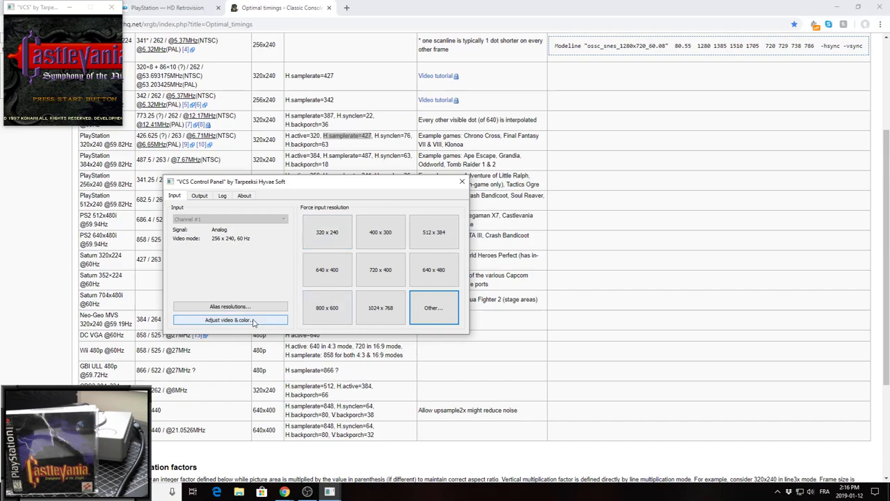
left_click(230, 319)
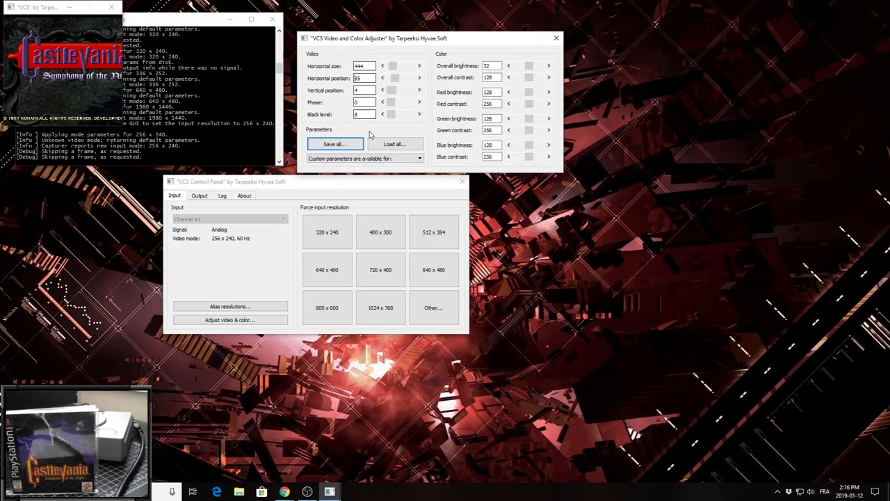
left_click(395, 144)
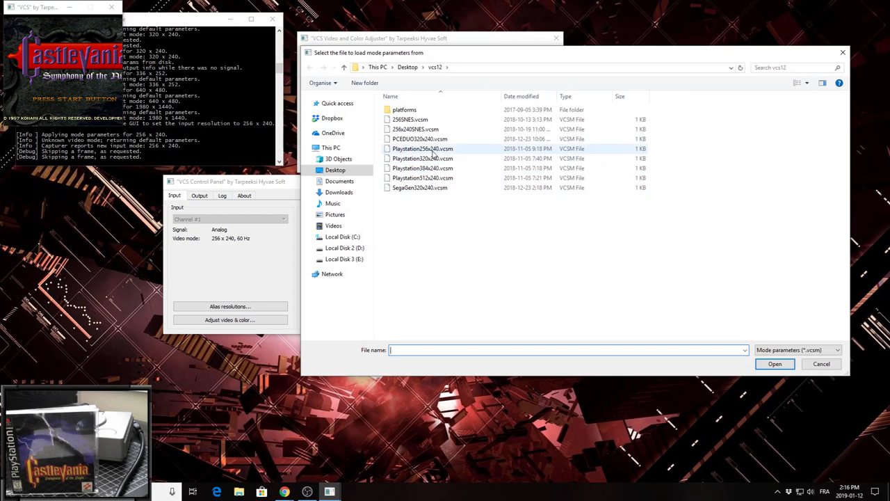
left_click(423, 148)
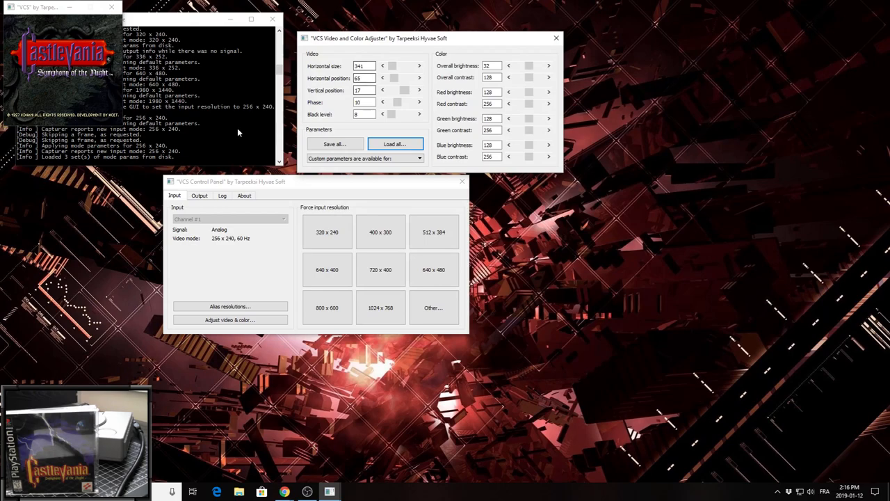
mouse_move(167, 154)
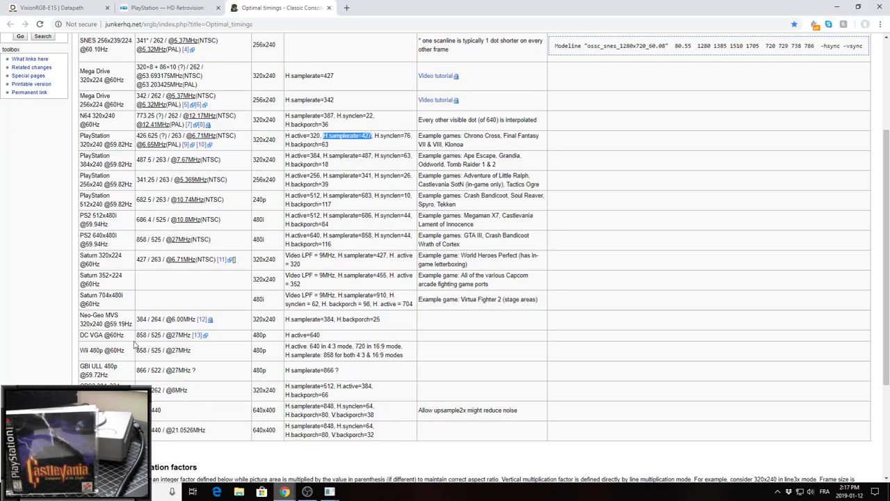
mouse_move(135, 345)
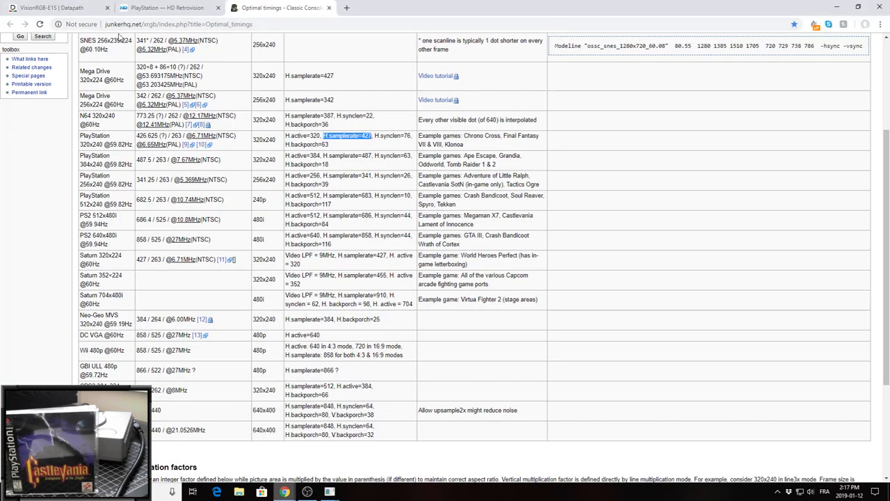
mouse_move(227, 274)
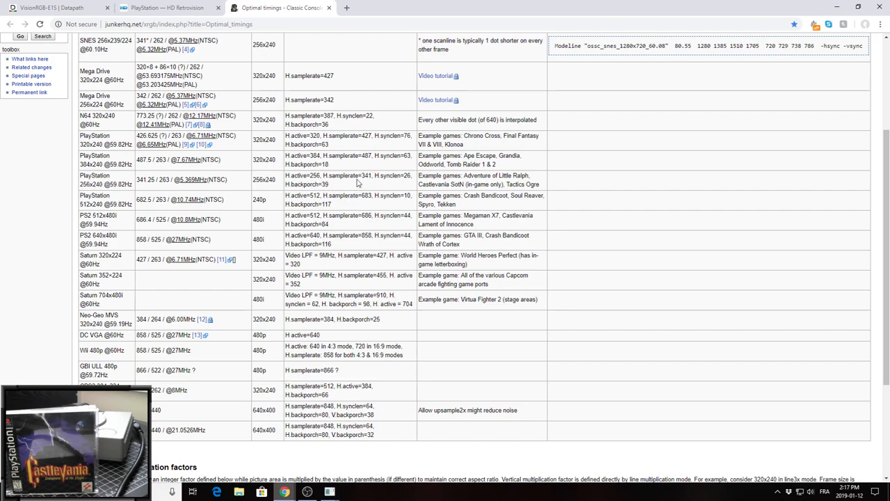
mouse_move(309, 369)
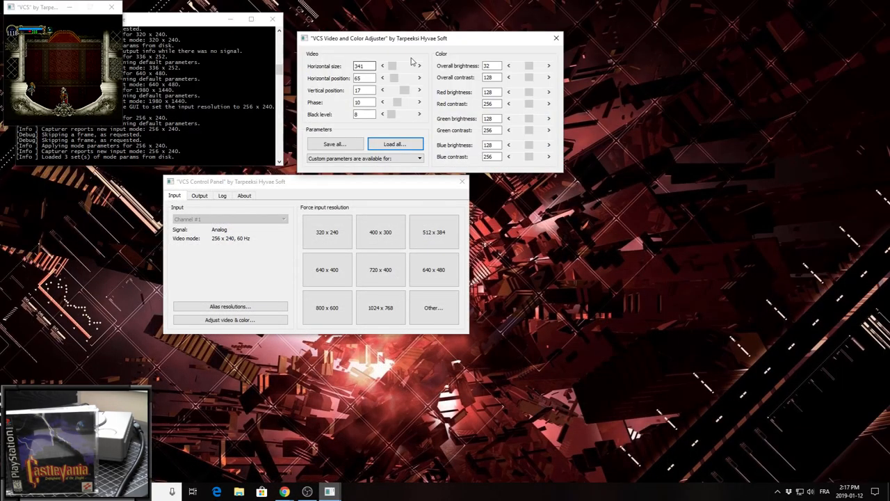
mouse_move(322, 119)
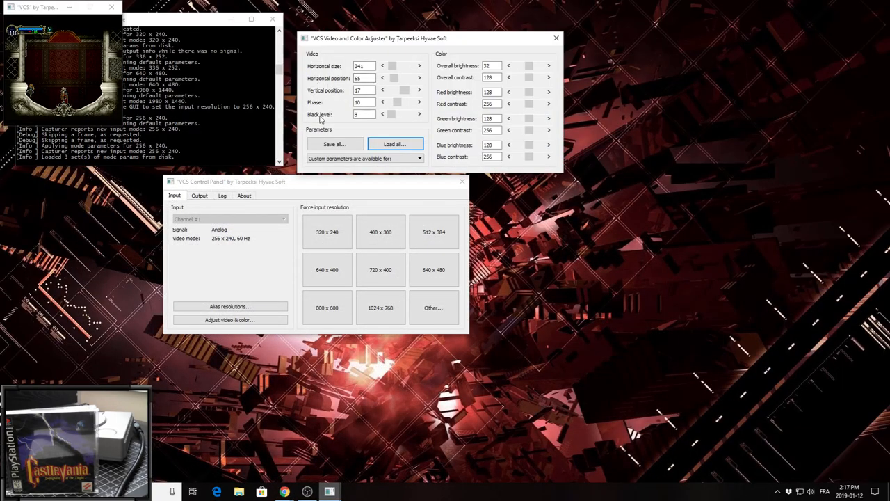
left_click(365, 78)
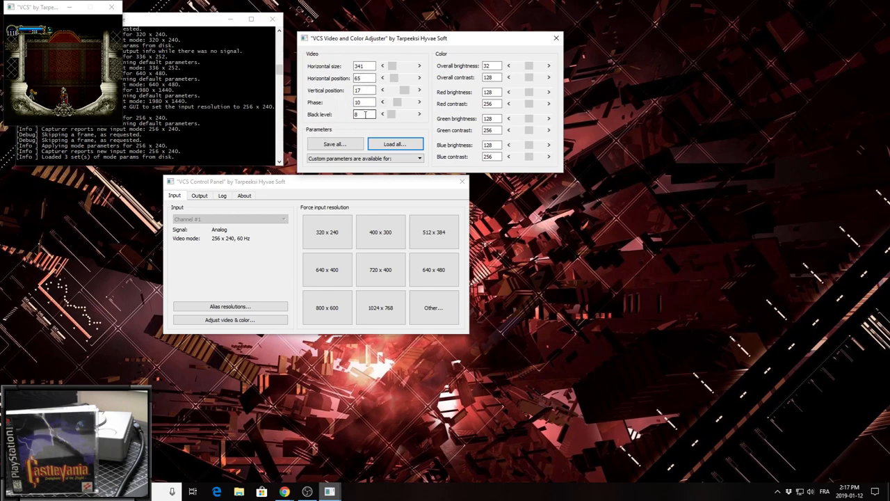
mouse_move(311, 125)
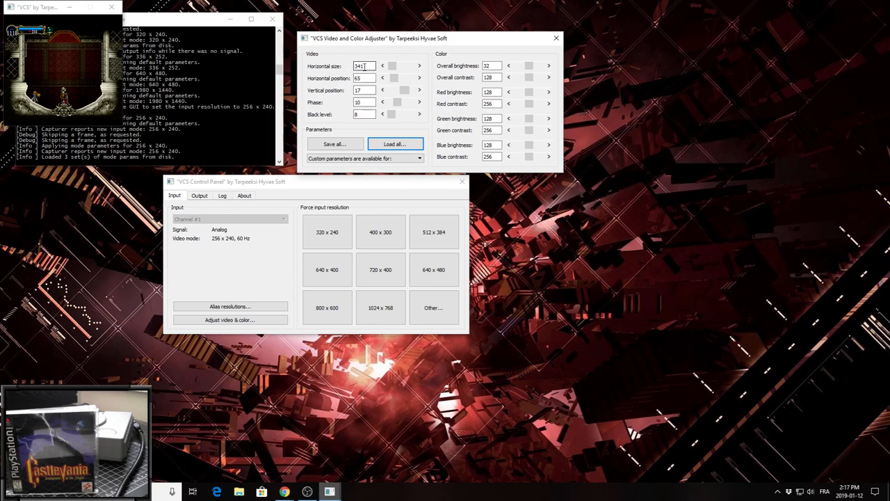
left_click(380, 307)
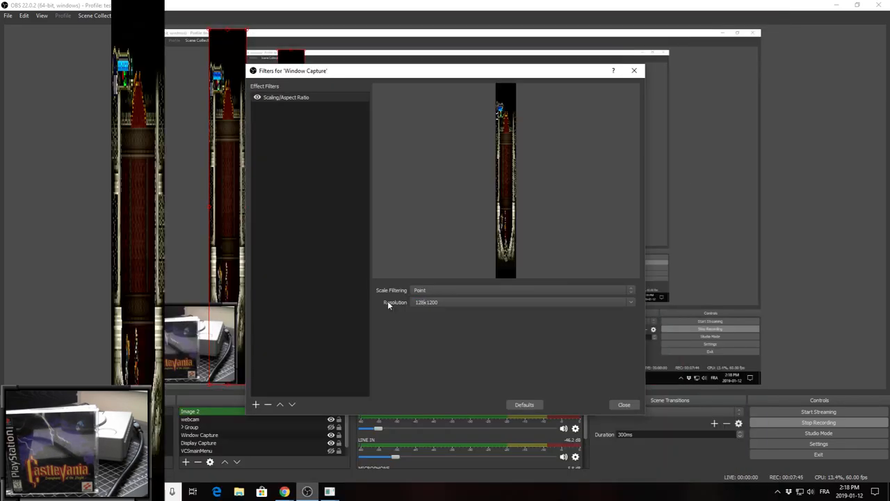
- Set the point-filtered scaling filter resolution to 1536x1440 and close Filters
left_click(623, 404)
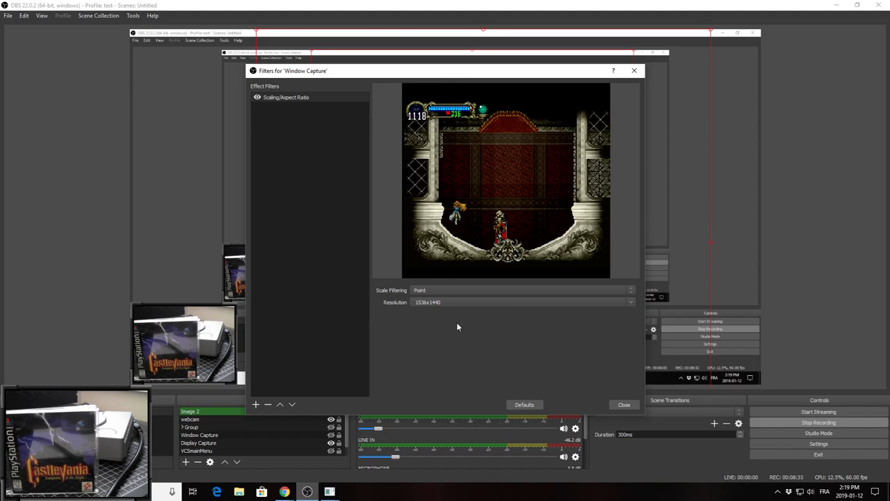
mouse_move(495, 289)
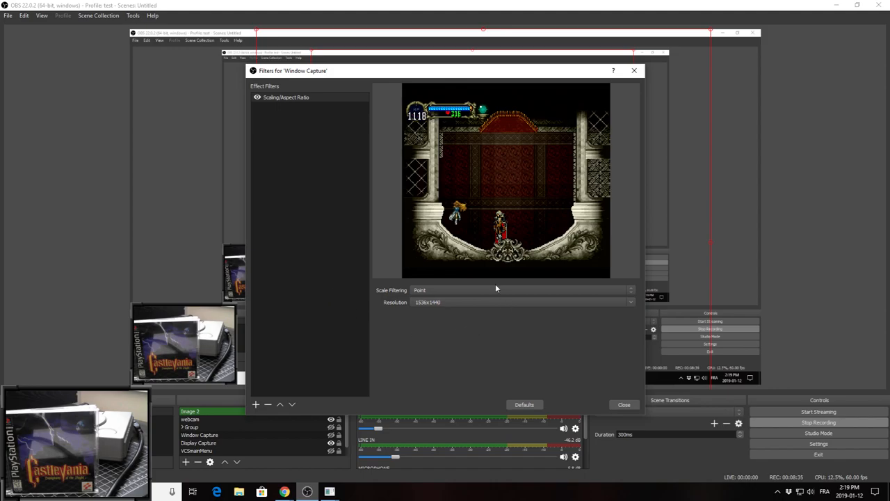
left_click(623, 404)
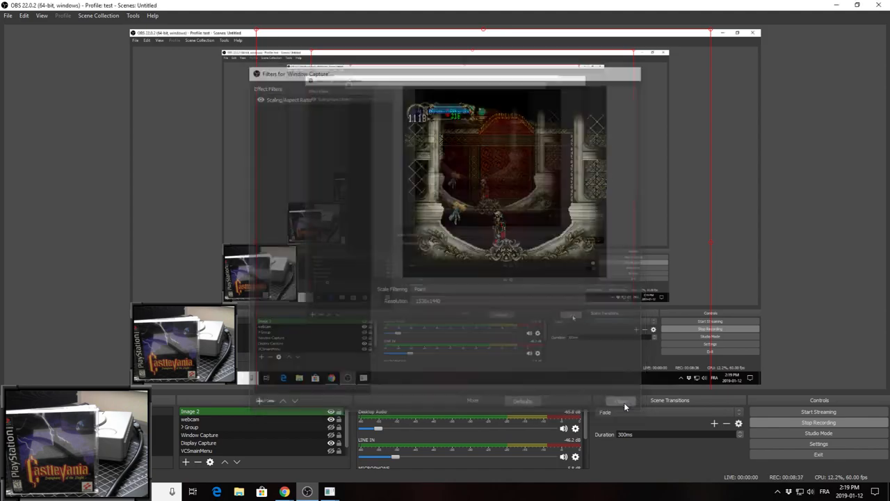